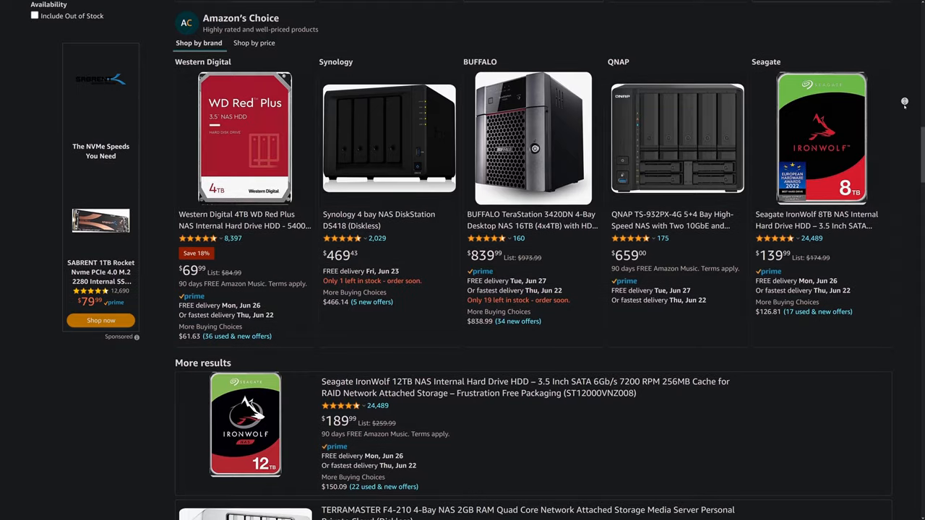
Step: Scroll through the NAS drive results and the four cart items totaling $125.40
scroll(down, 3)
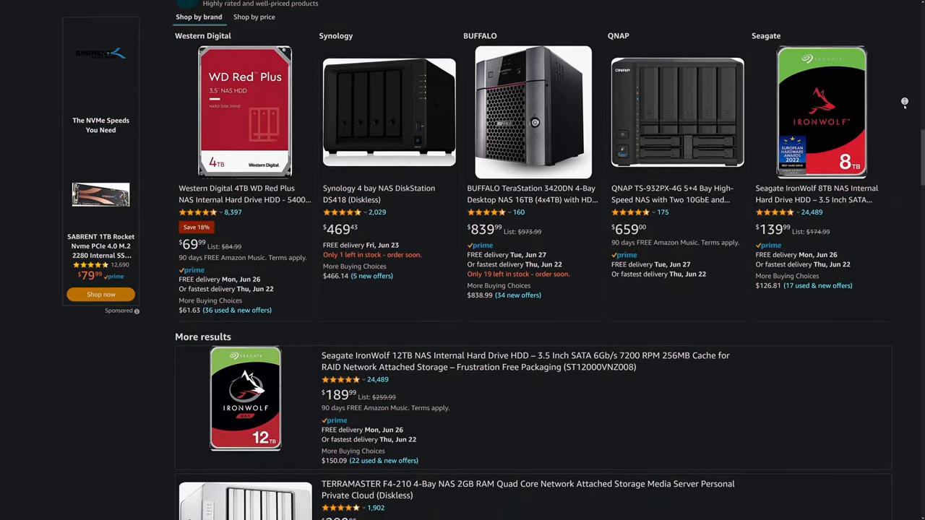
scroll(down, 3)
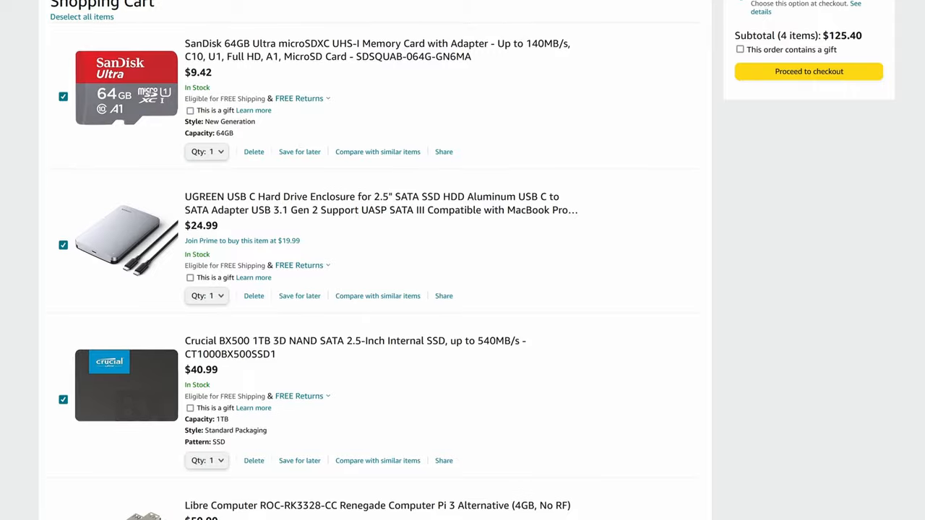
scroll(down, 3)
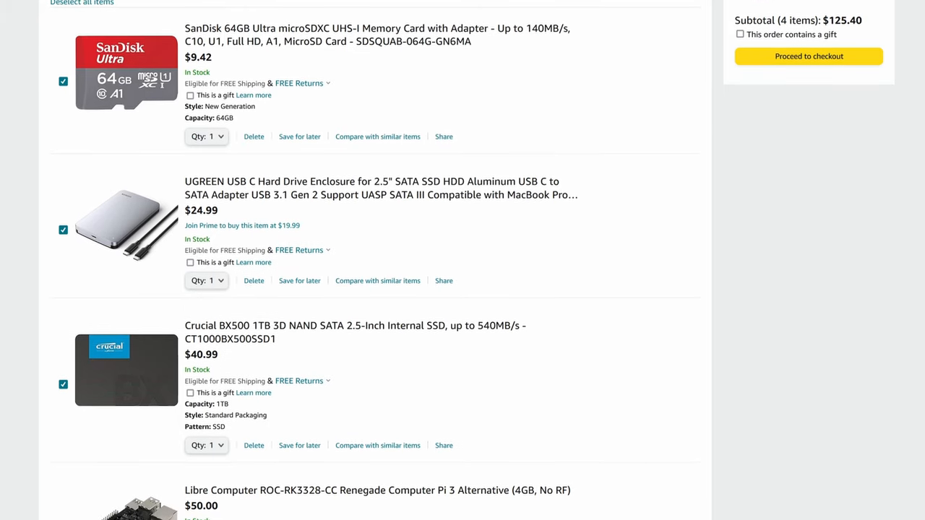
scroll(down, 3)
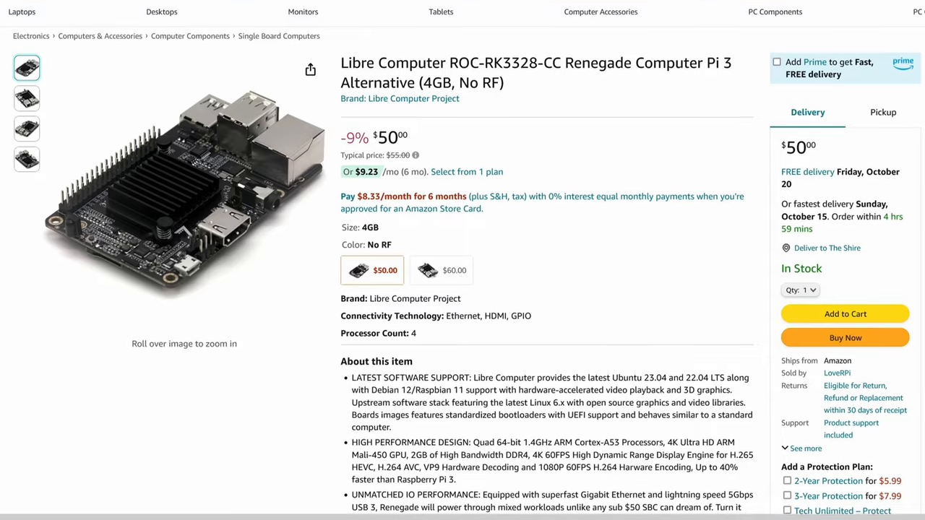
Step: View the Renegade ROC-RK3328-CC board's details on the Libre Computer website
scroll(down, 3)
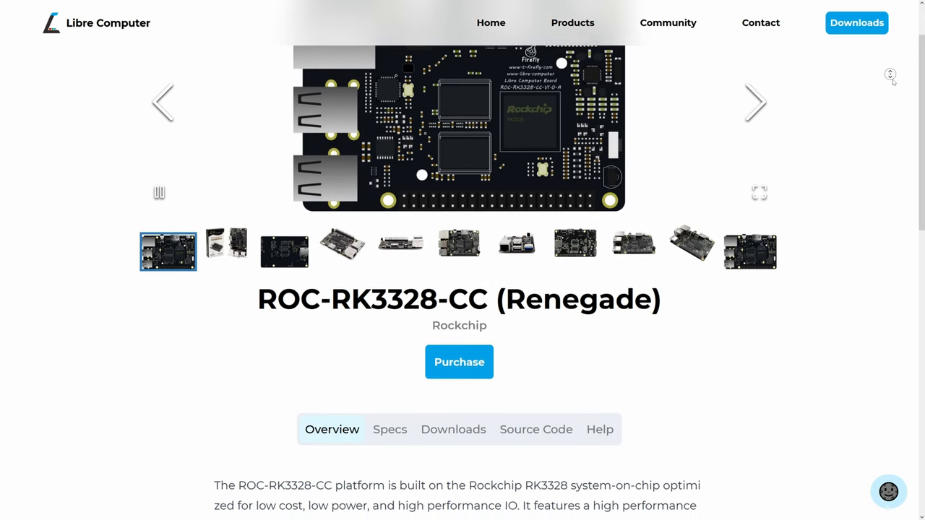
click(225, 228)
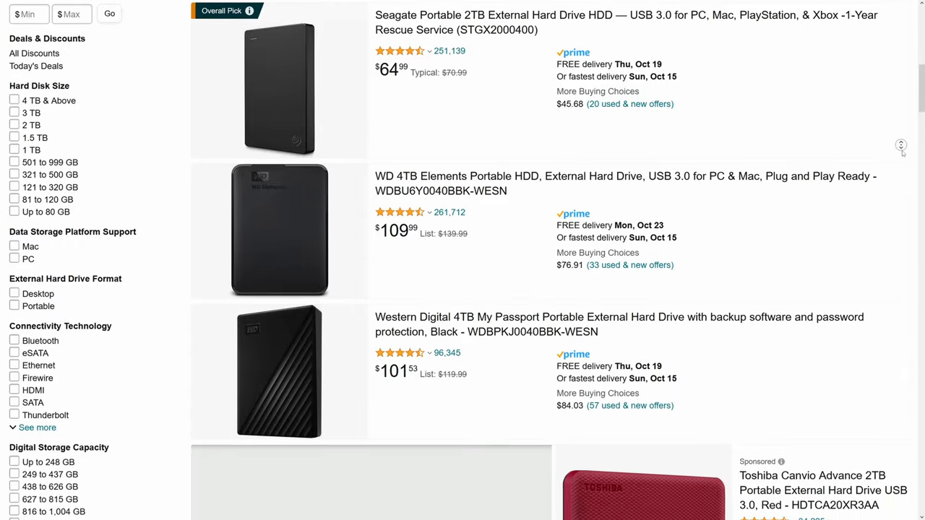
Step: Scroll through Amazon's portable external hard drive search results
scroll(down, 3)
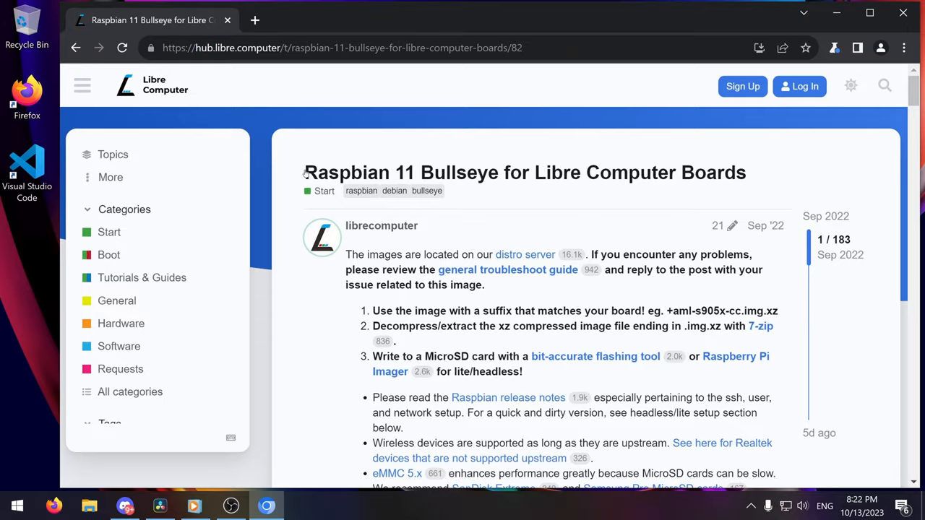
Step: Follow the Raspbian 11 Bullseye post's link to the distro server with the board images
drag(305, 172, 450, 172)
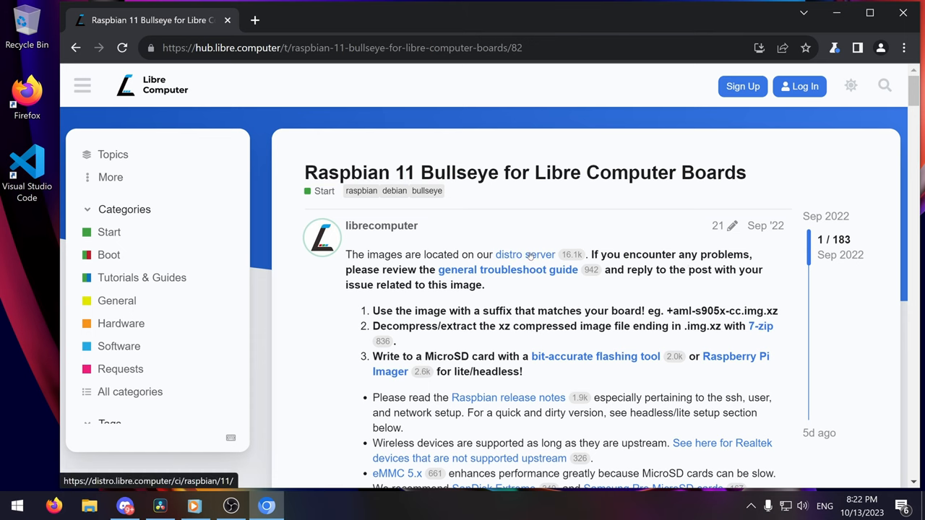
click(509, 254)
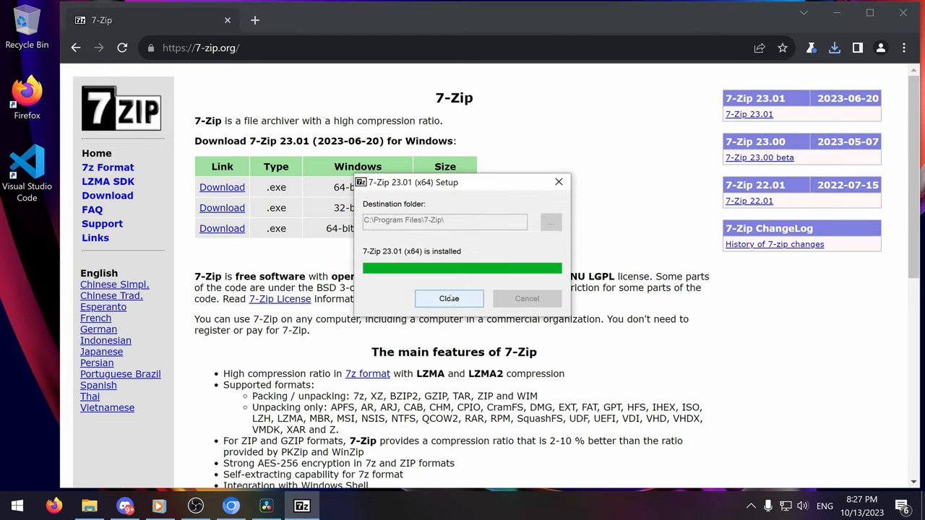
Step: Finish the 7-Zip install and extract the Renegade Bullseye .img from its .xz archive to the Desktop
click(448, 297)
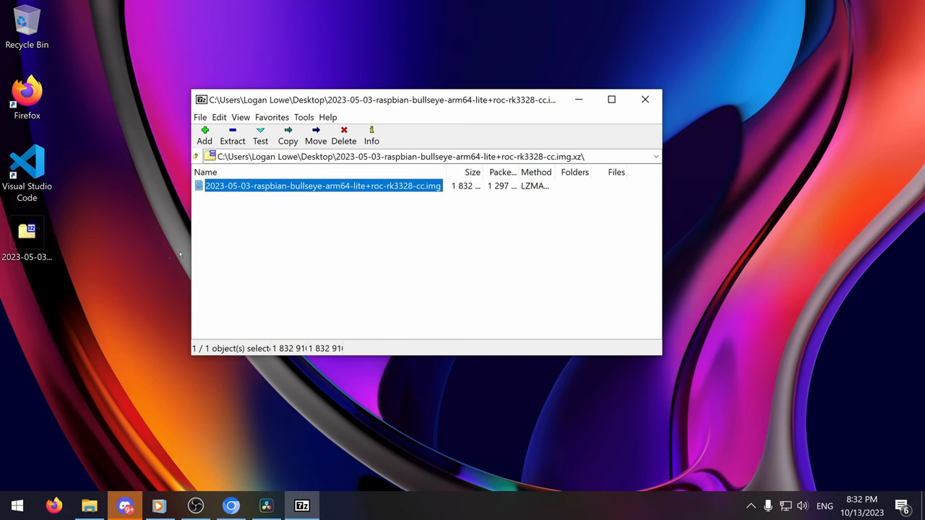
click(231, 136)
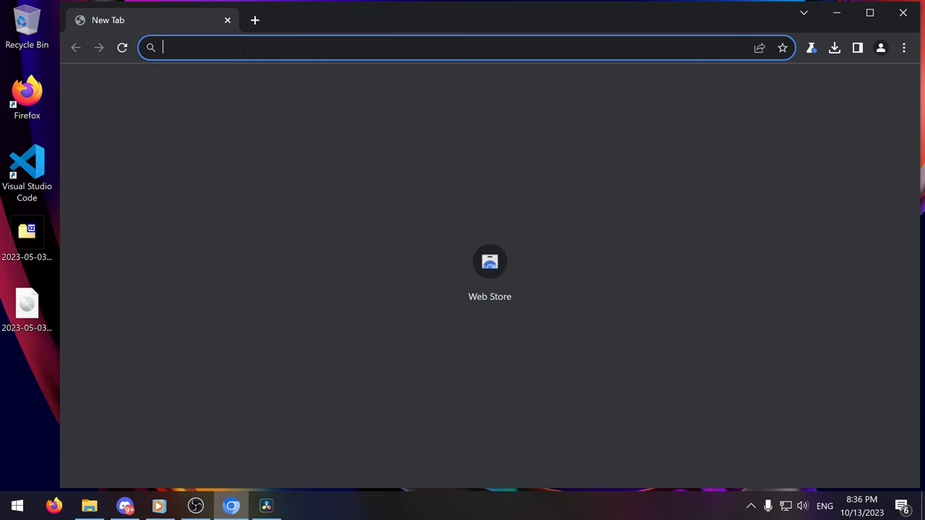
Step: Download Raspberry Pi Imager for Windows from raspberrypi.com and launch the installer
text(raspberrypi.com/software/)
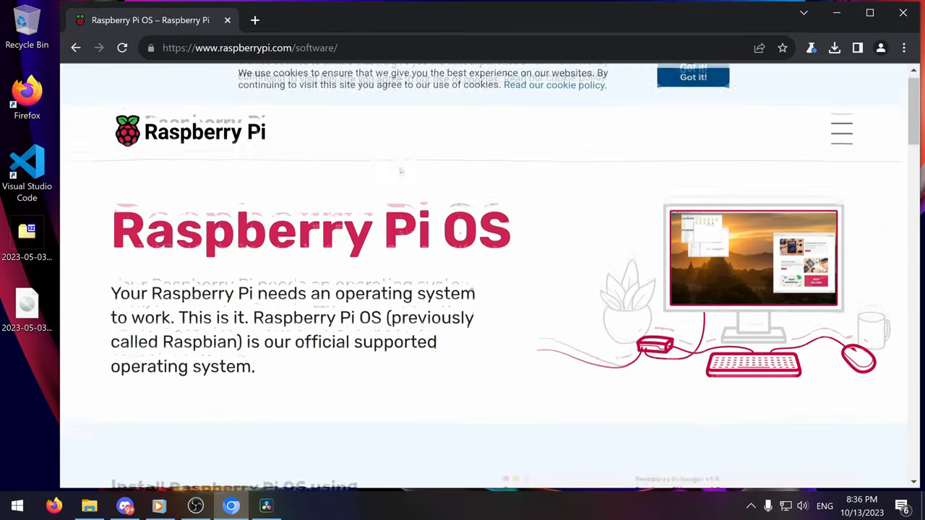
scroll(down, 3)
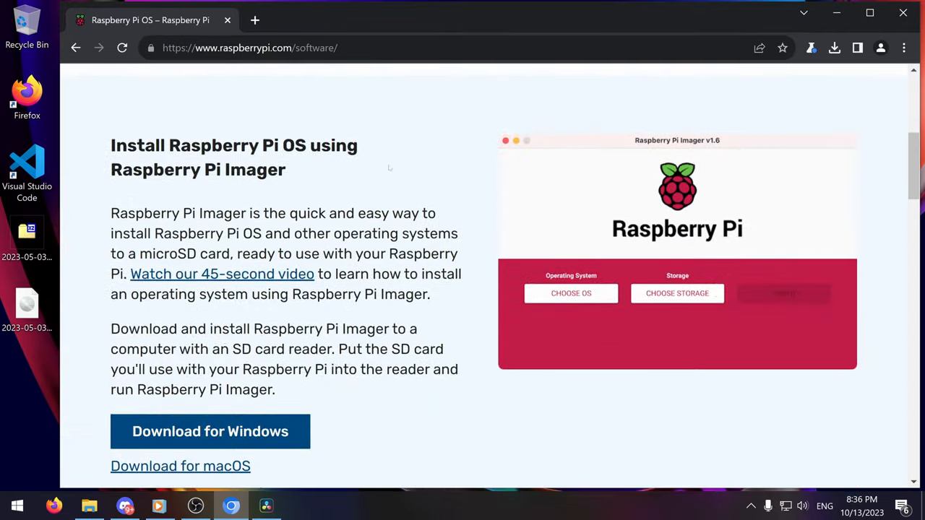
scroll(down, 3)
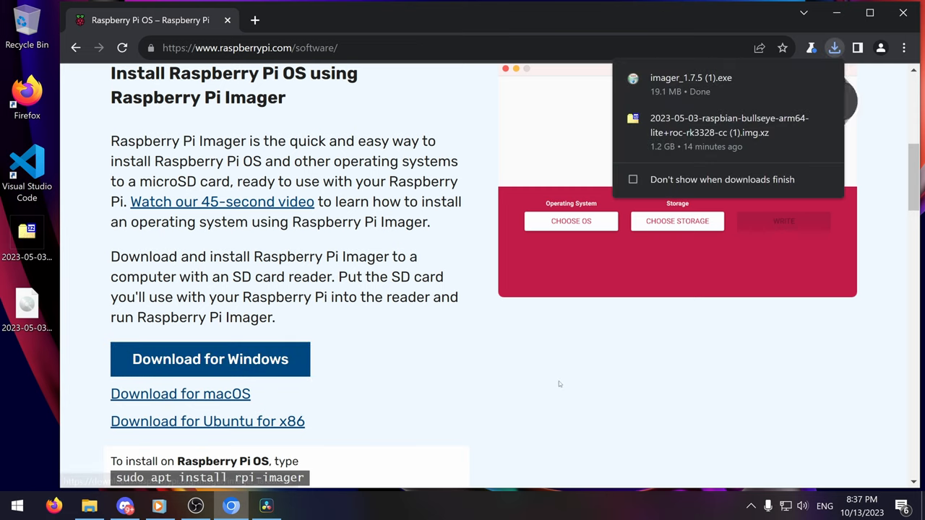
click(691, 78)
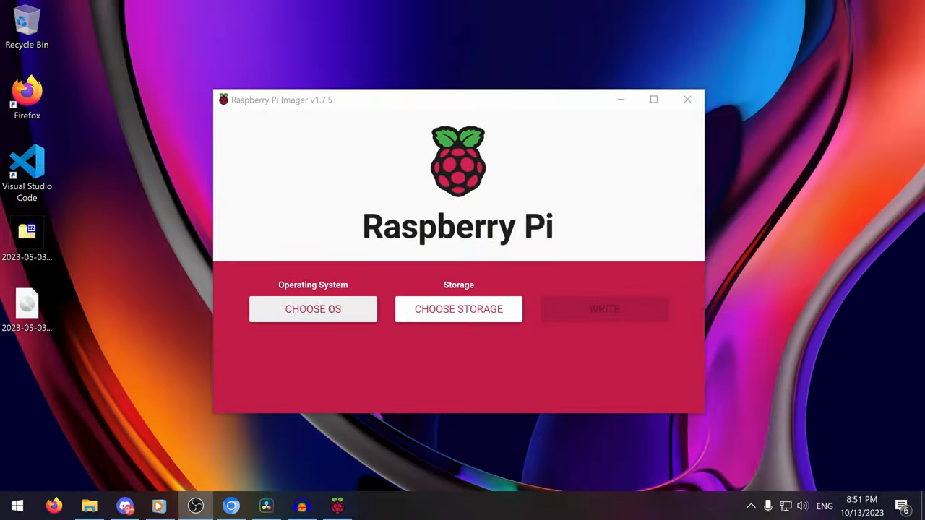
Step: Select the extracted rk3328-cc Raspbian Bullseye .img as a custom operating system
click(312, 309)
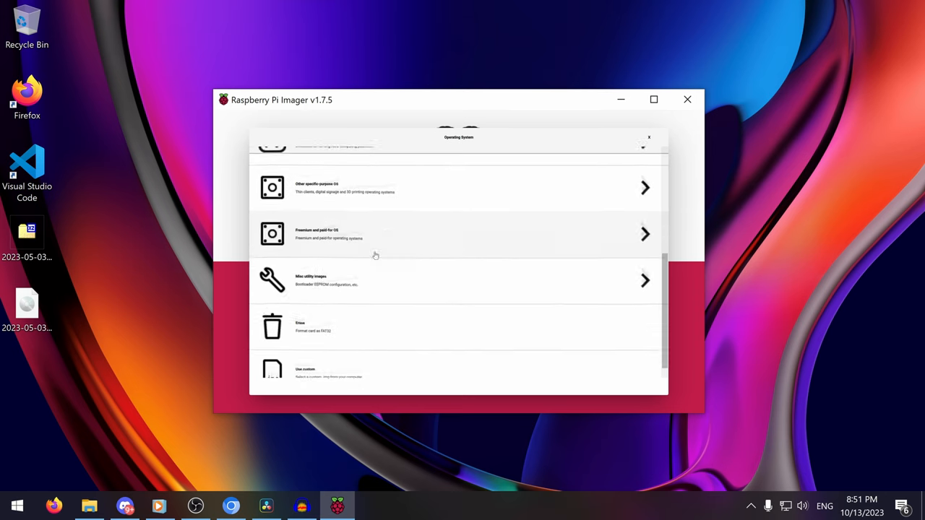
click(326, 373)
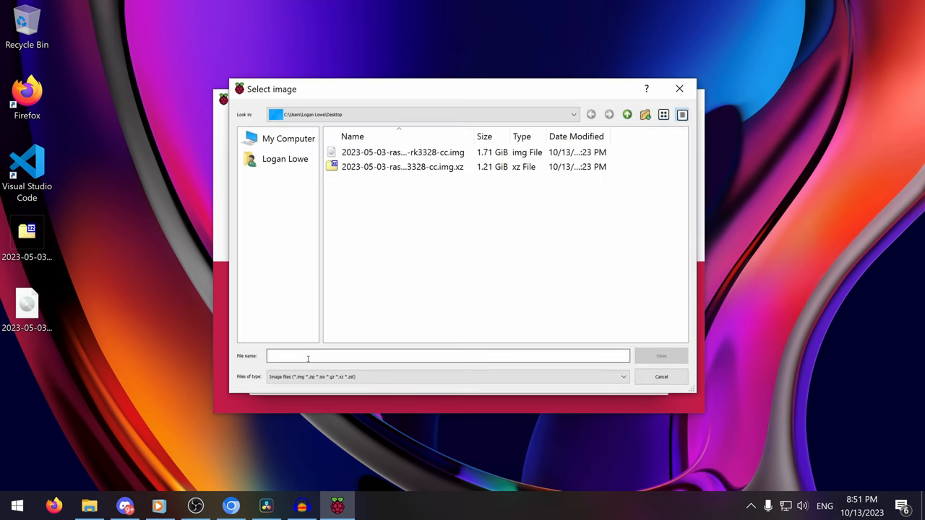
click(402, 152)
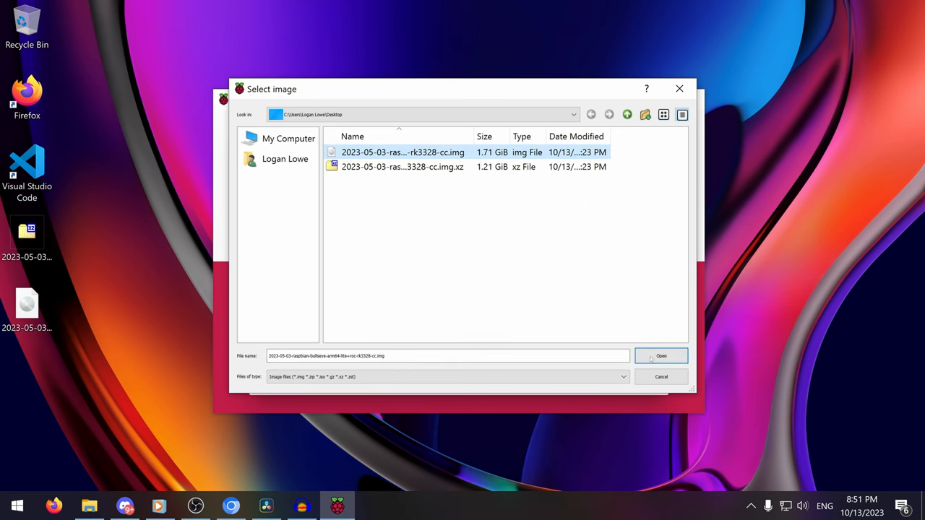
click(661, 356)
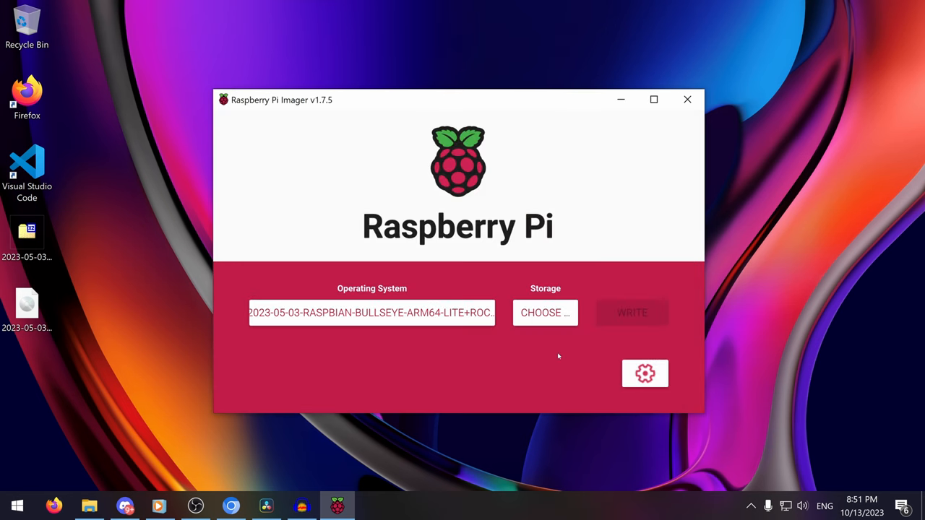
Step: Choose the 62.9 GB SDXC card as storage and write the image to it
click(545, 312)
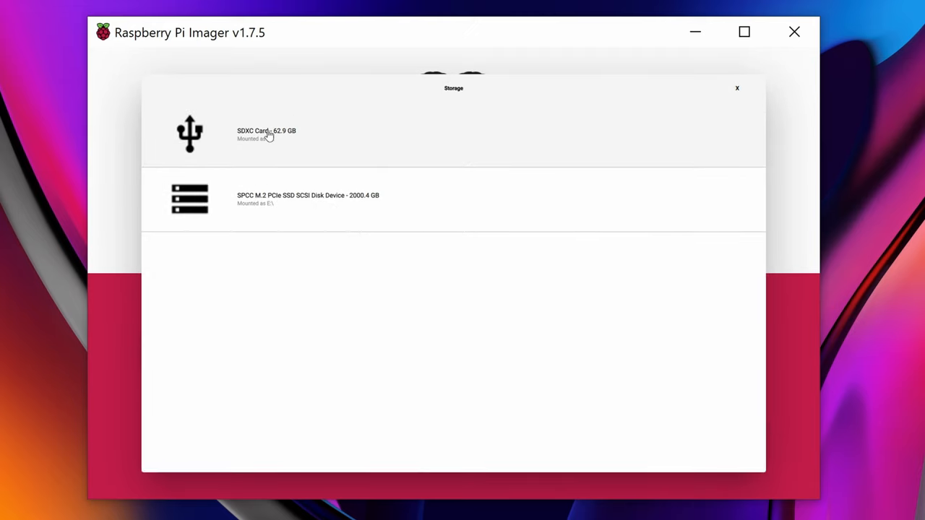
click(266, 133)
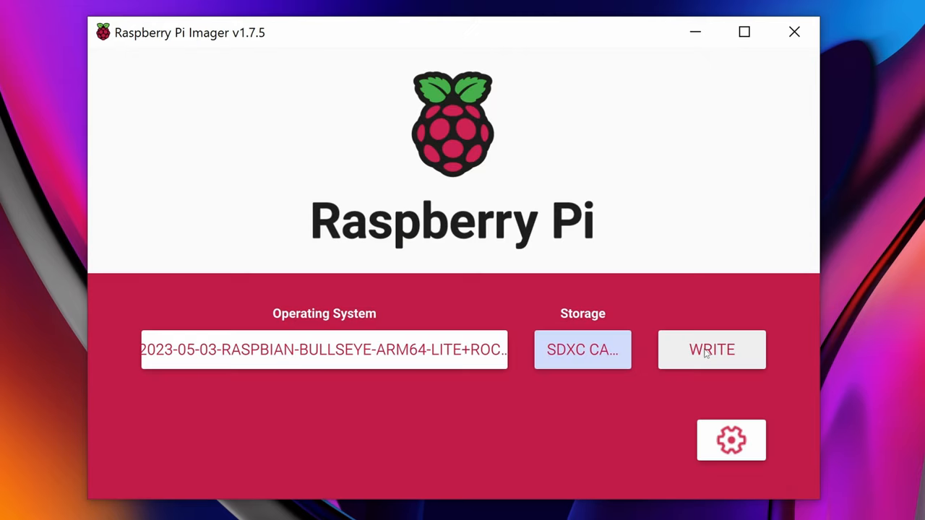
click(712, 348)
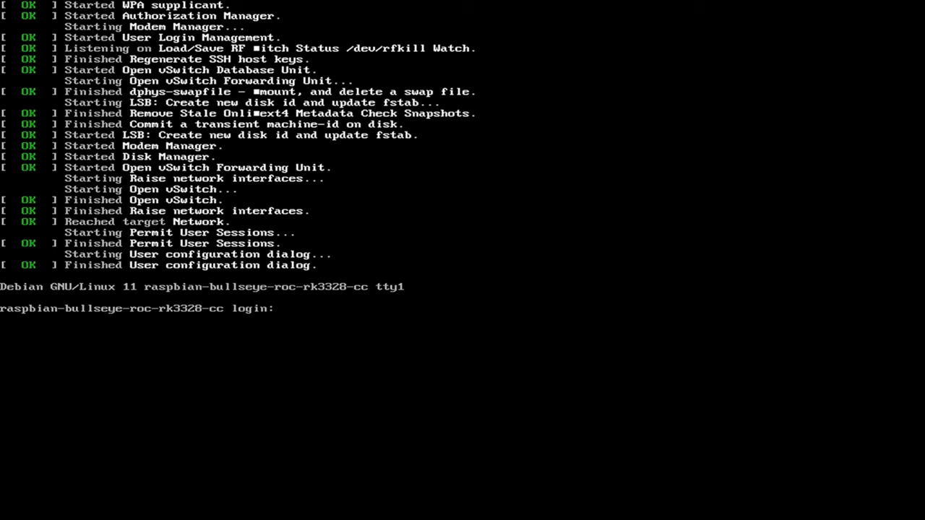
Step: Log in as user 'server' on the booted raspbian-bullseye-roc-rk3328-cc console
text(server)
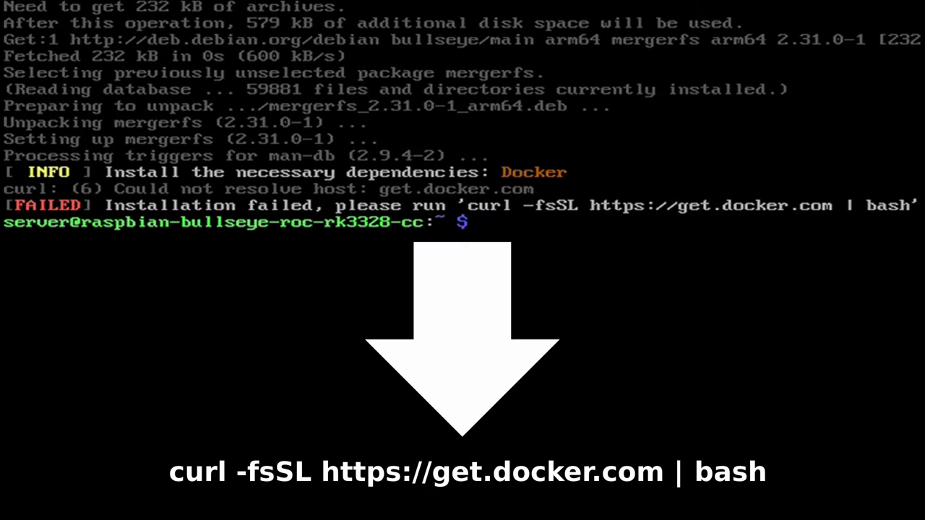
text(curl -fsSL https://get.docker.com | bash)
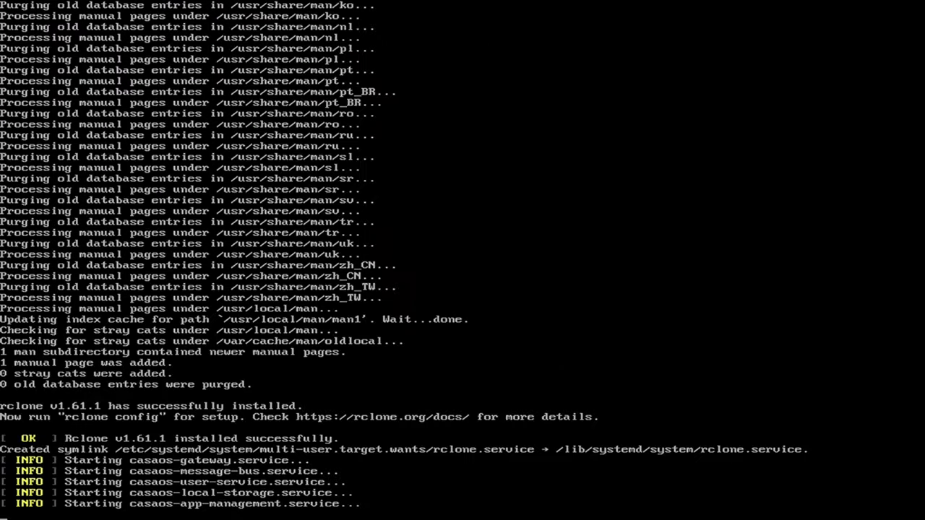
scroll(down, 3)
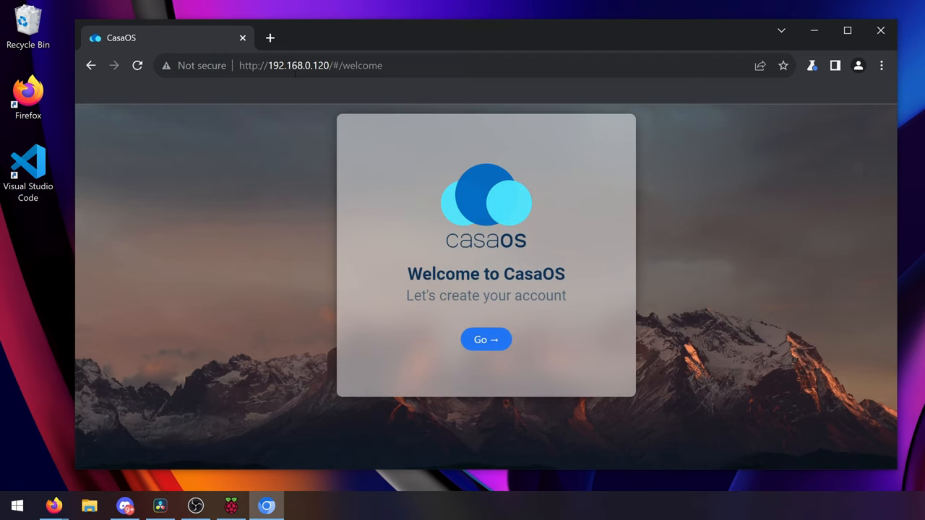
Step: Start the CasaOS welcome setup to create the account and reach the dashboard
click(486, 339)
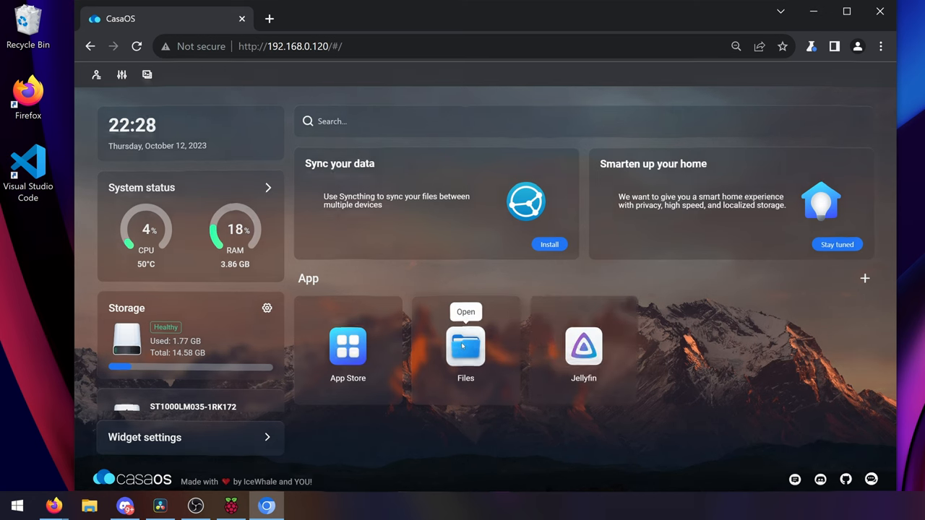
Step: Create a network-shared 'JellyfinMedia' folder on the sda2 USB drive in Files
click(465, 347)
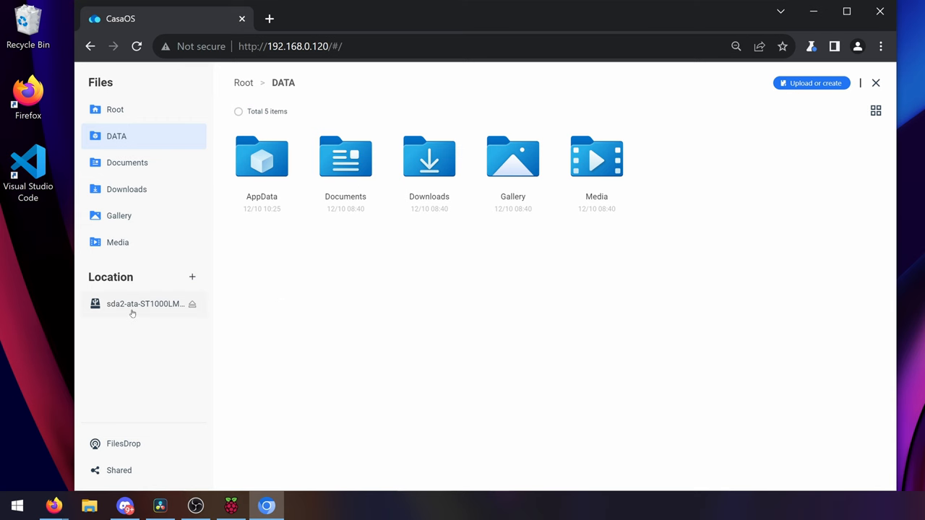
click(145, 304)
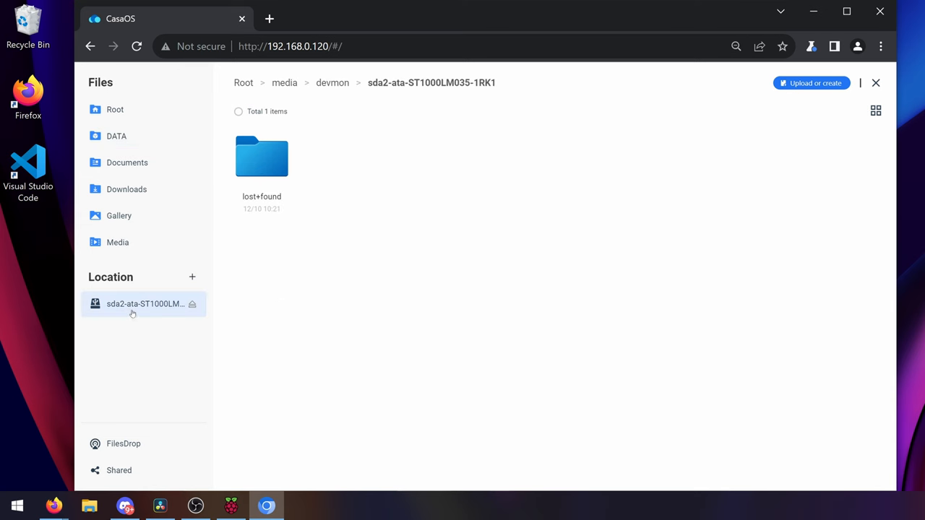
click(810, 82)
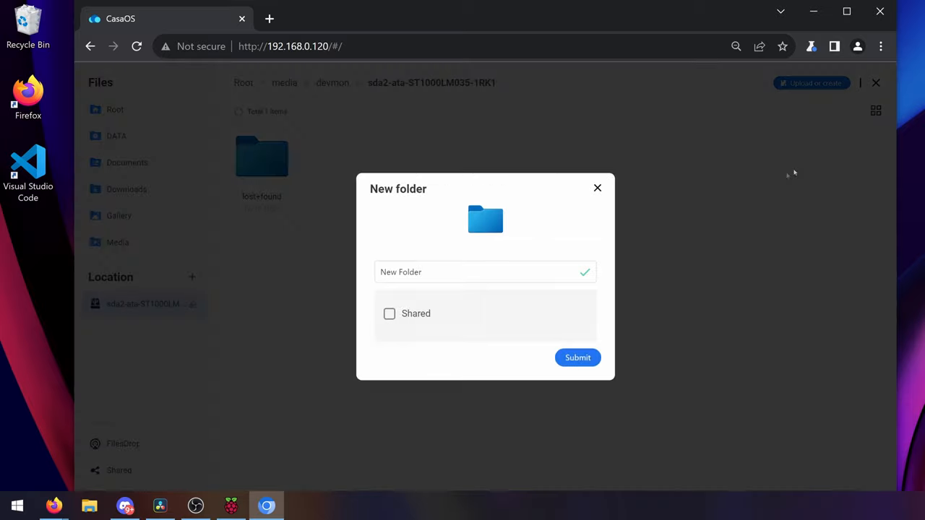
text(JellyfinMedia)
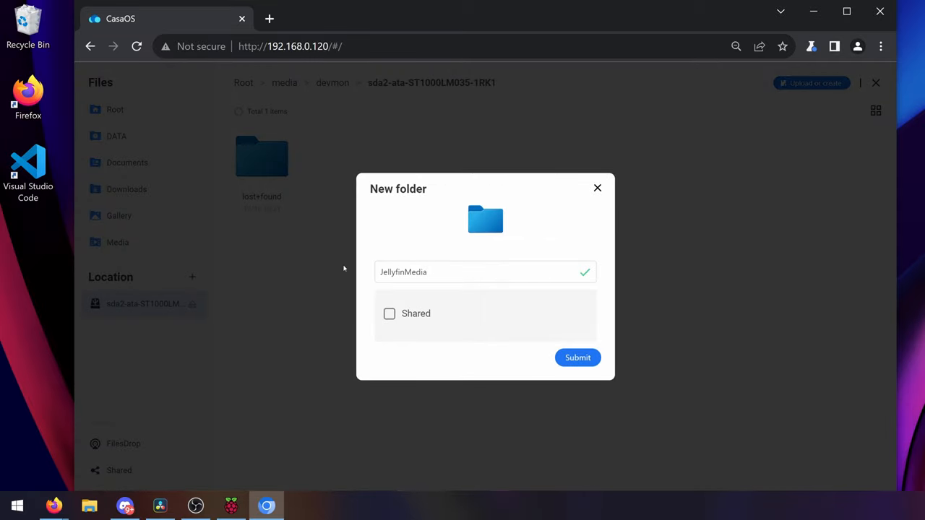
click(388, 312)
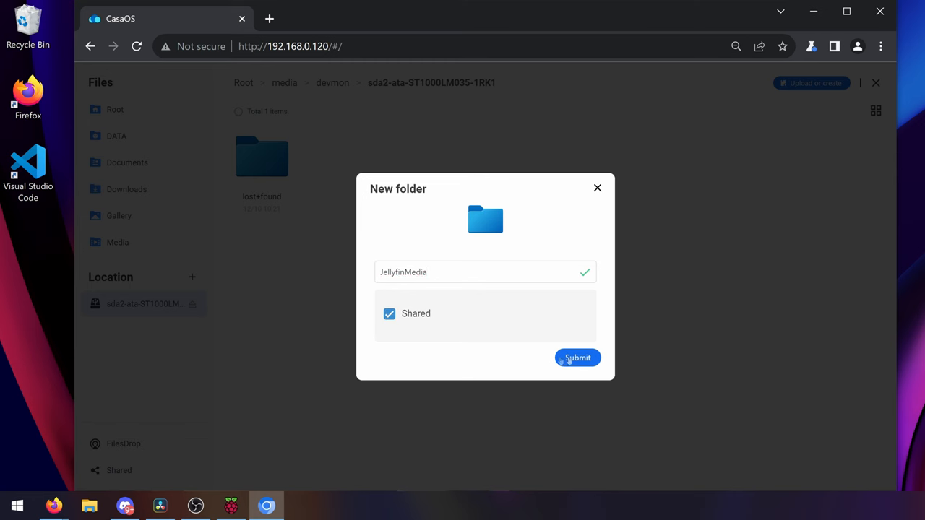
click(578, 359)
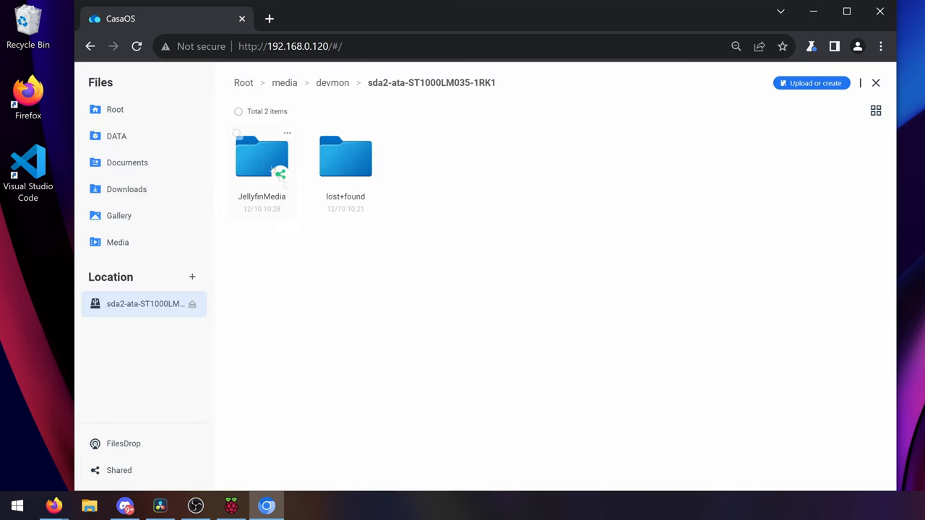
Step: Create a 'Movies' folder inside JellyfinMedia
double_click(262, 156)
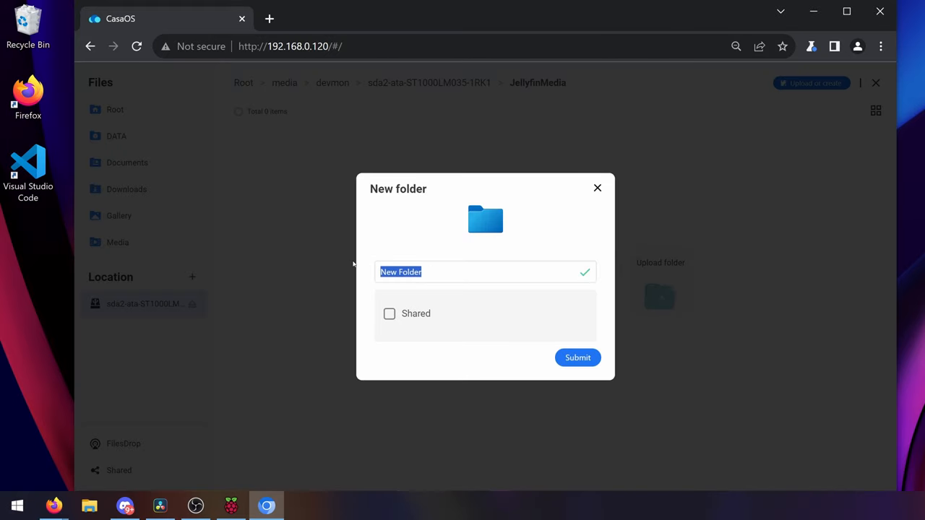
text(Movi)
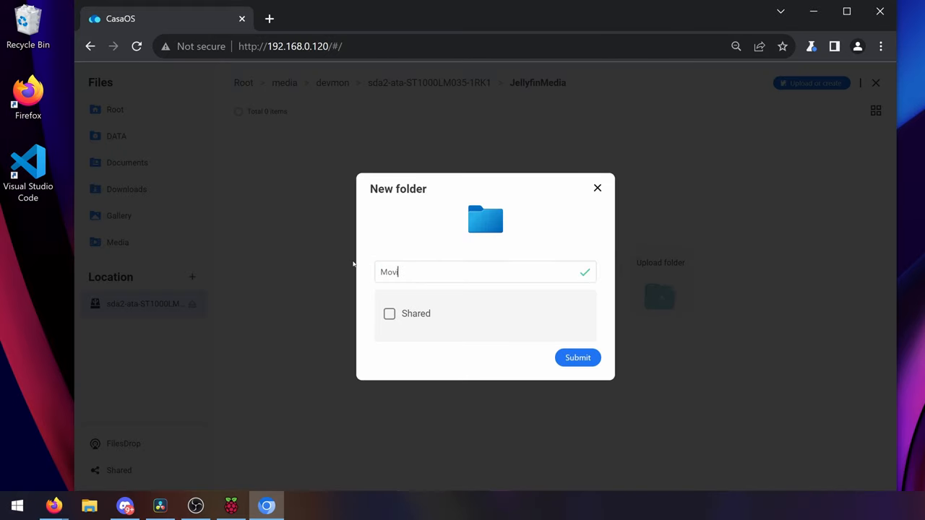
click(578, 359)
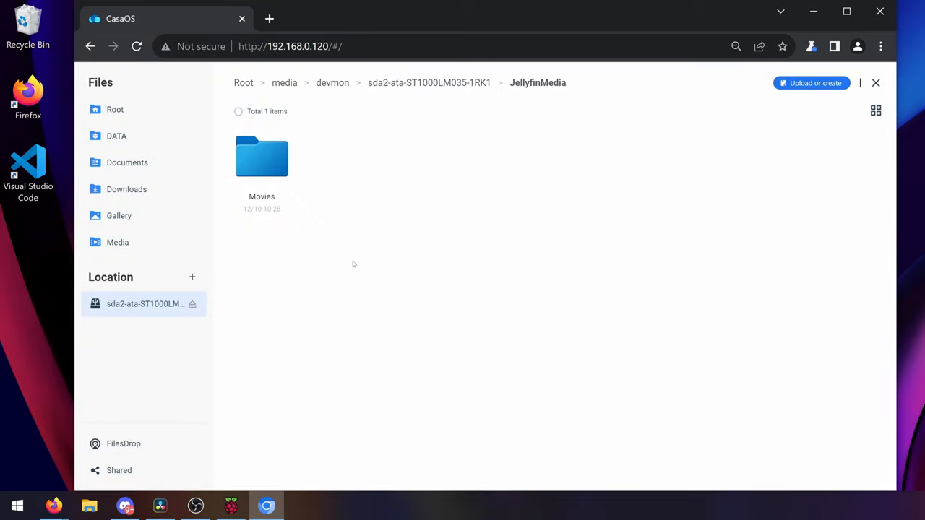
mouse_move(295, 196)
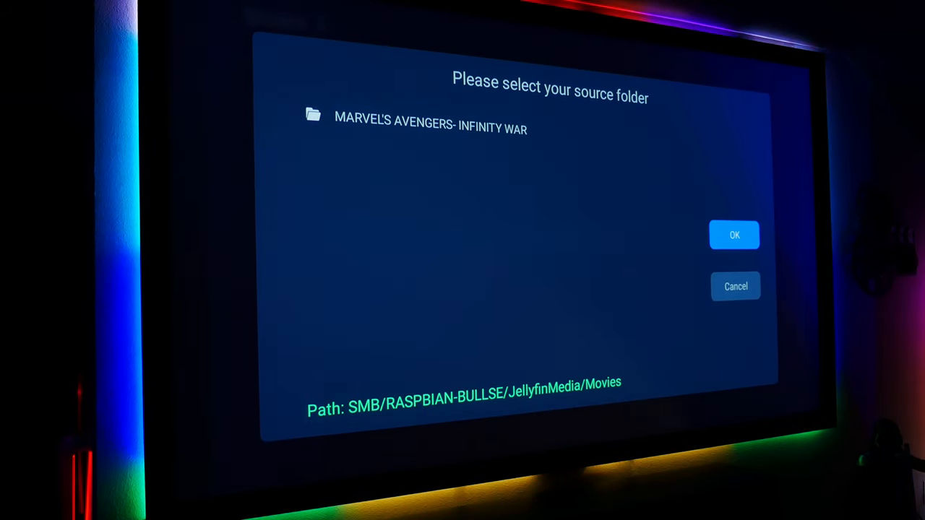
Step: Confirm JellyfinMedia/Movies over SMB as the Zidoo media source and return to CasaOS
click(734, 234)
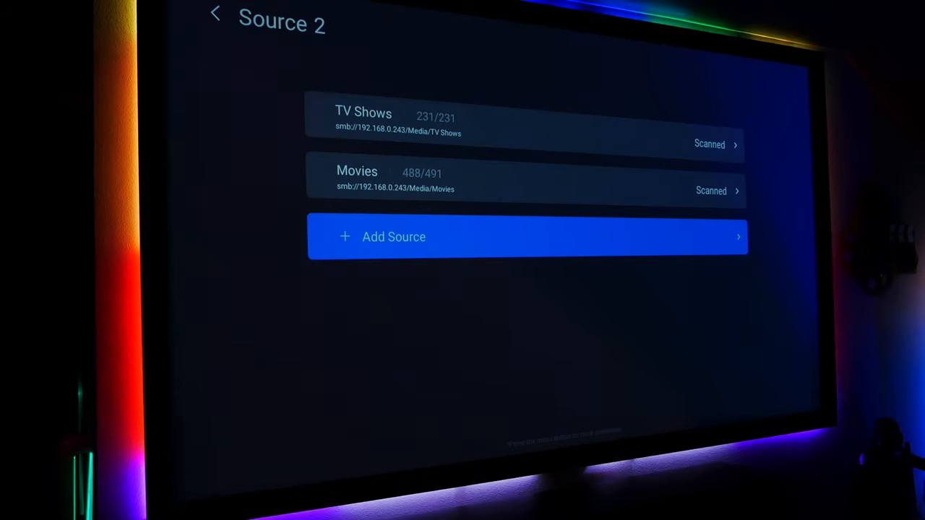
click(526, 237)
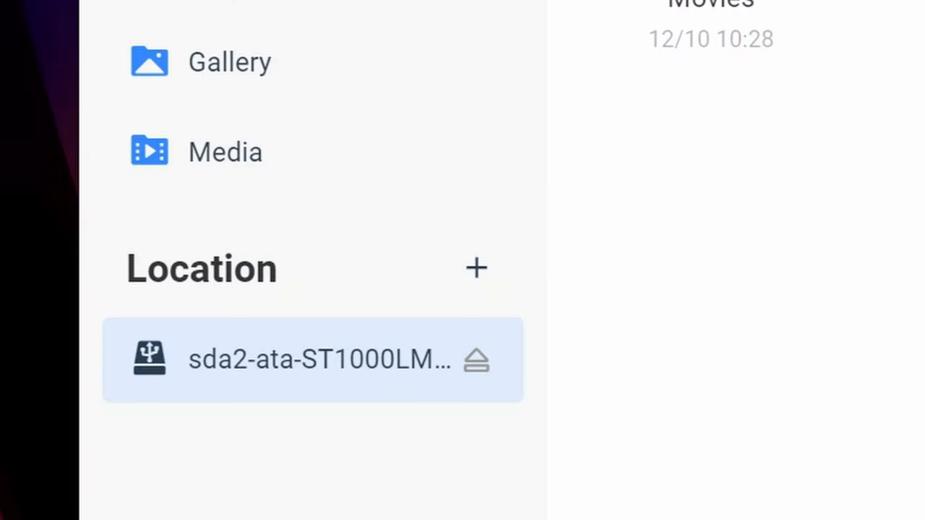
click(477, 362)
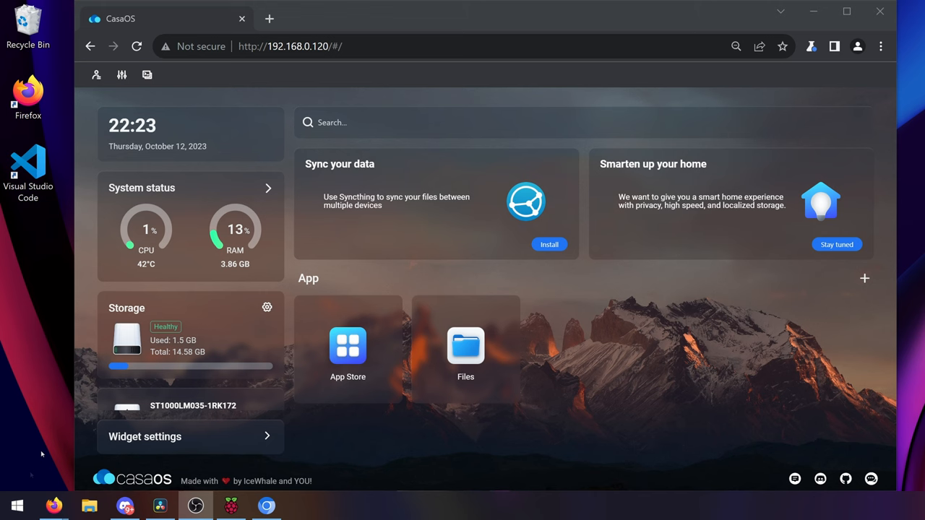
Step: Install Jellyfin from the App Store and bring up its container settings
click(347, 346)
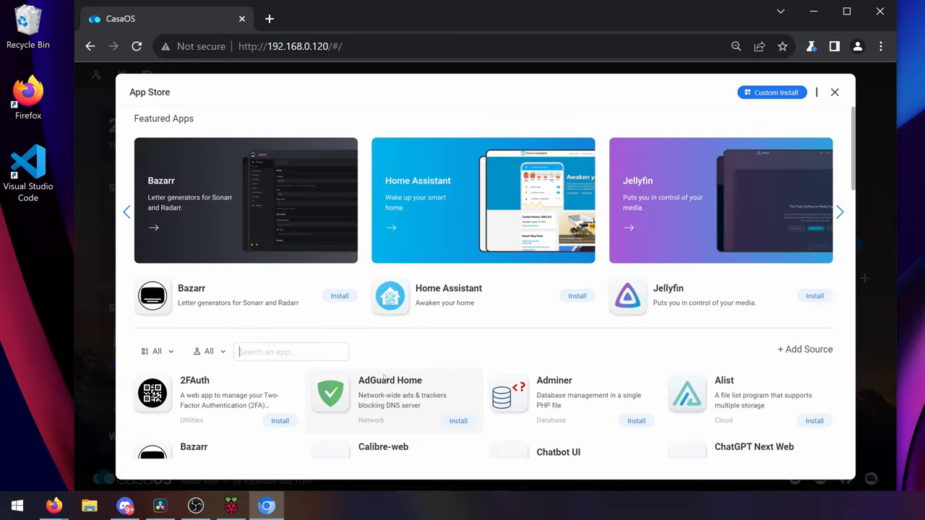
click(839, 211)
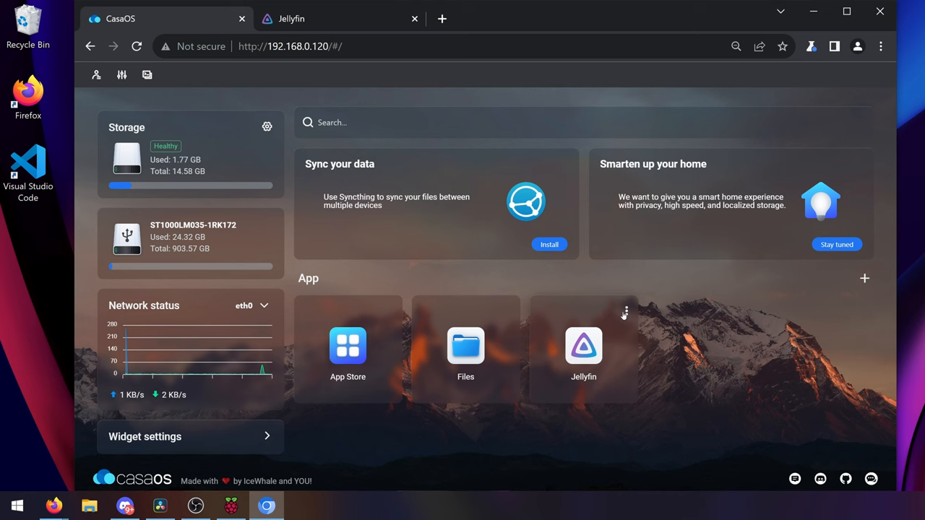
click(625, 312)
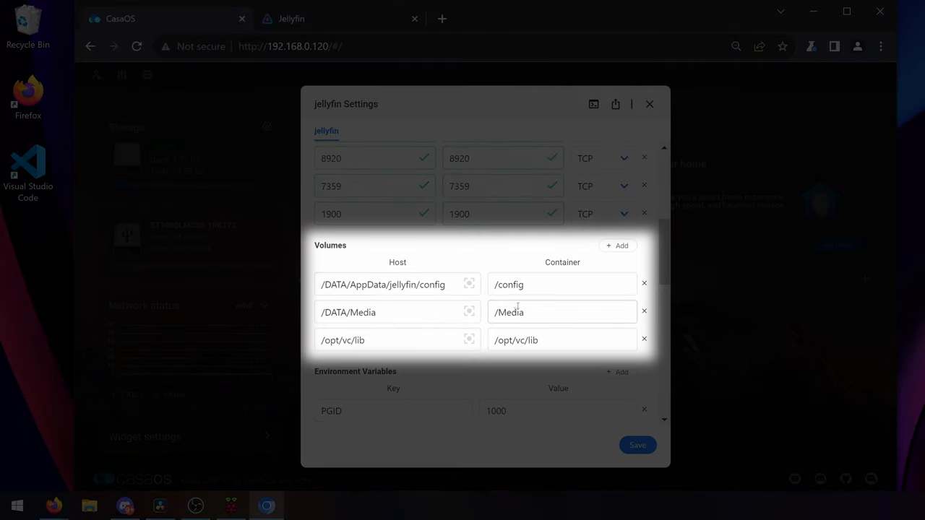
Step: Add a Jellyfin volume with host path /media/devmon/sda2-ata-ST1000... on the USB drive
click(619, 245)
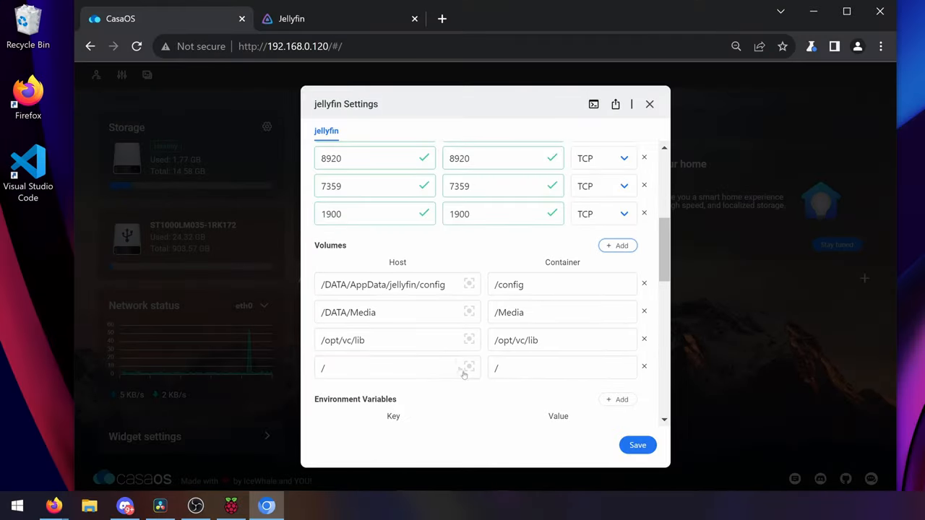
click(468, 367)
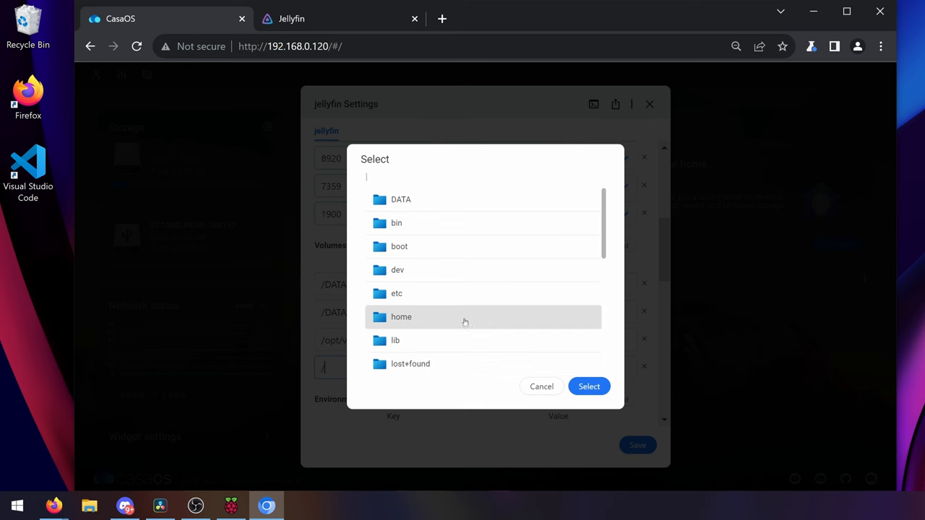
scroll(down, 3)
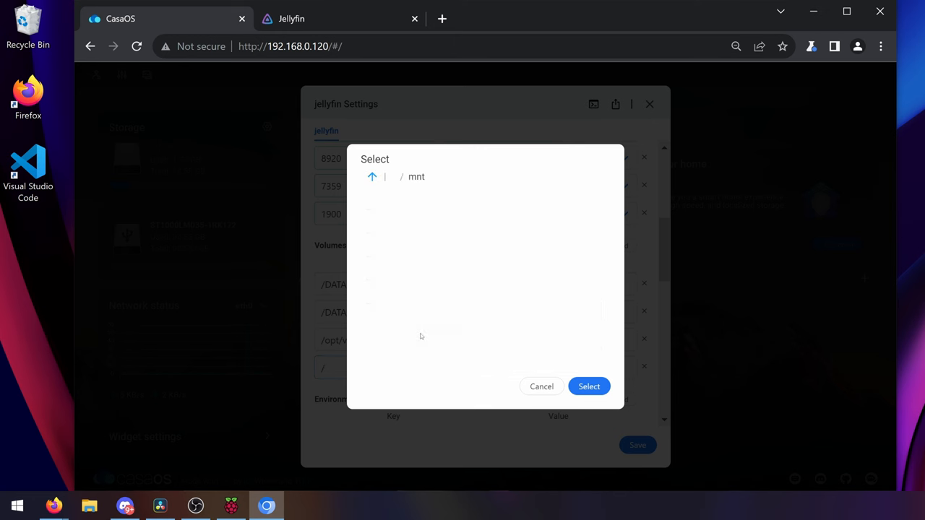
click(372, 176)
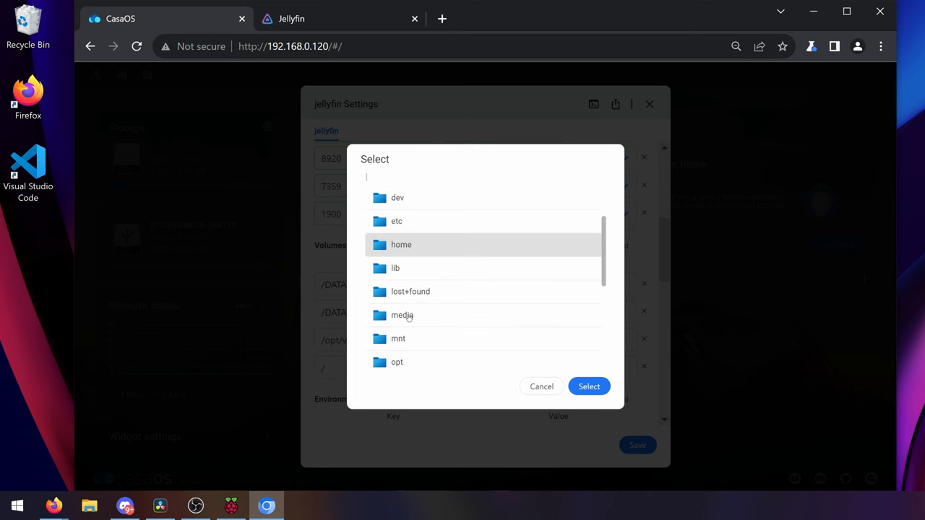
scroll(down, 3)
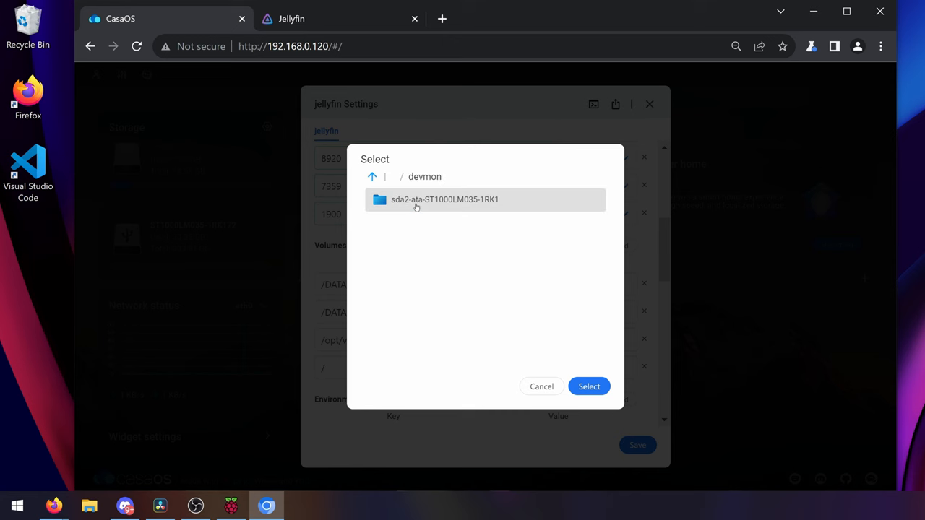
double_click(445, 199)
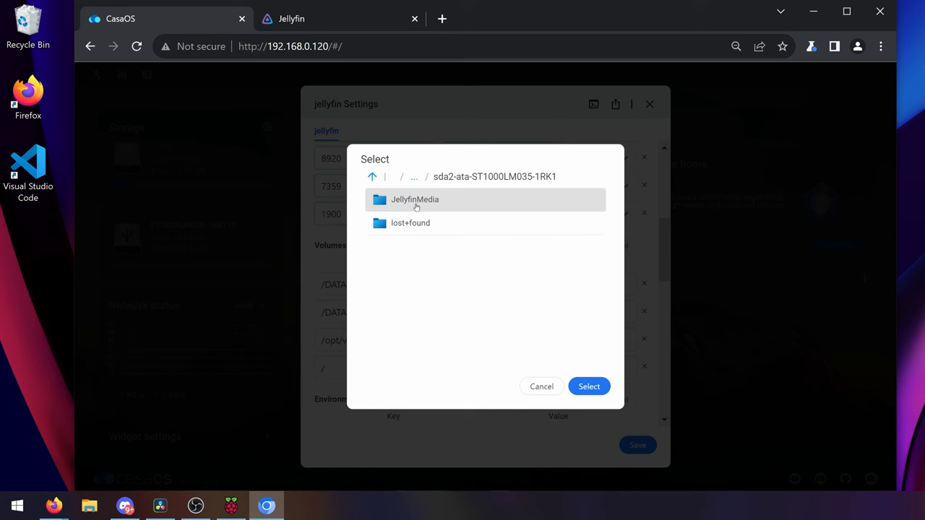
click(590, 386)
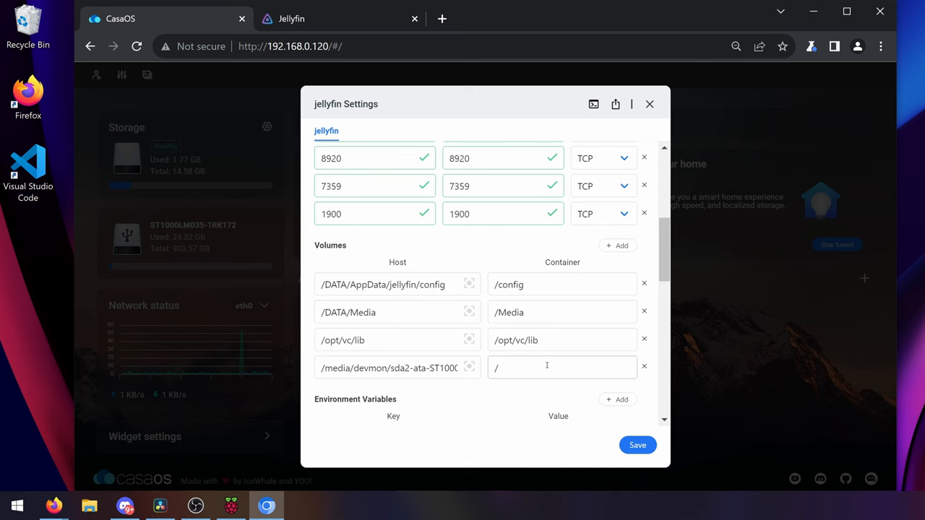
Step: Set the new volume's container path to /usb_hdd
click(563, 367)
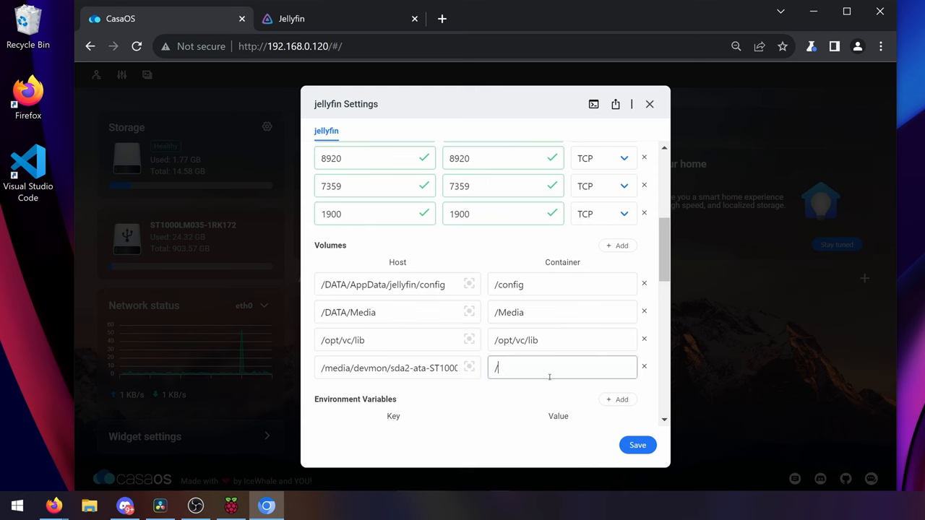
text(usb_)
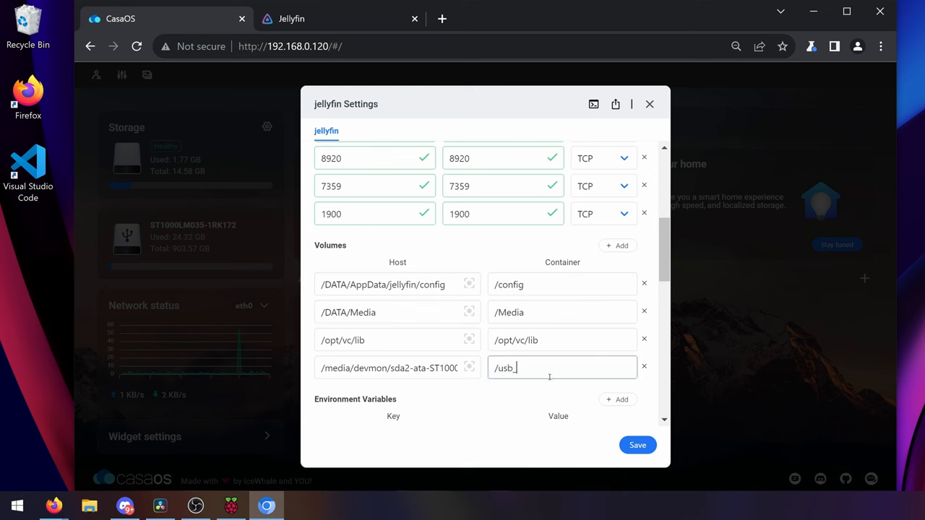
text(hdd)
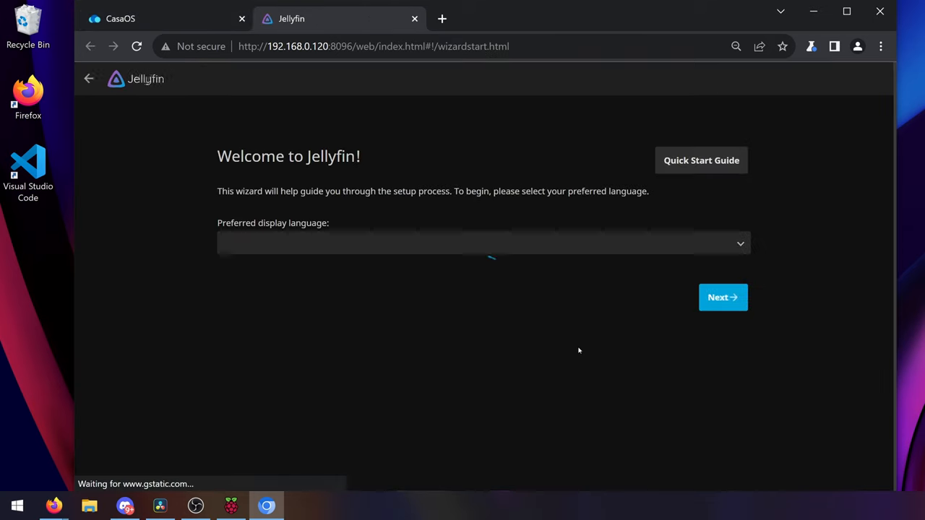
Step: Step through the setup wizard and add a media library at /usb_hdd/Movies
click(723, 298)
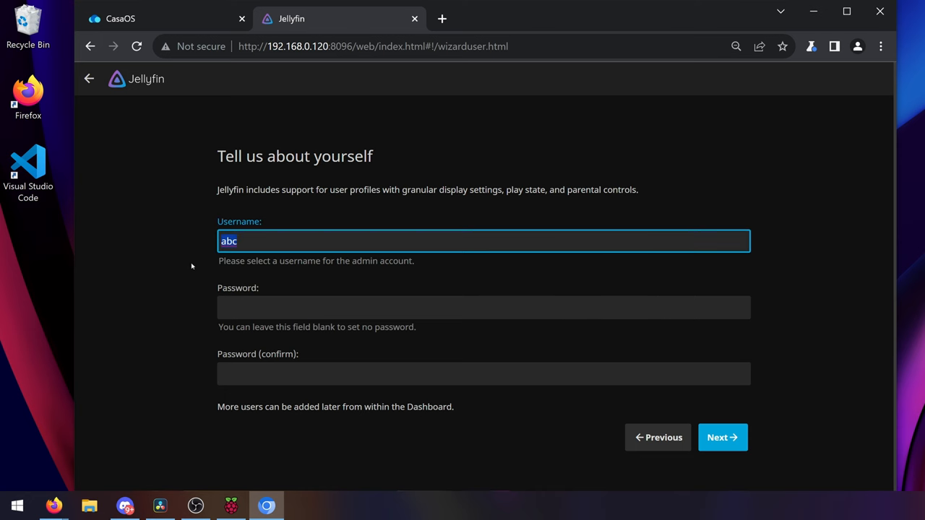
click(723, 437)
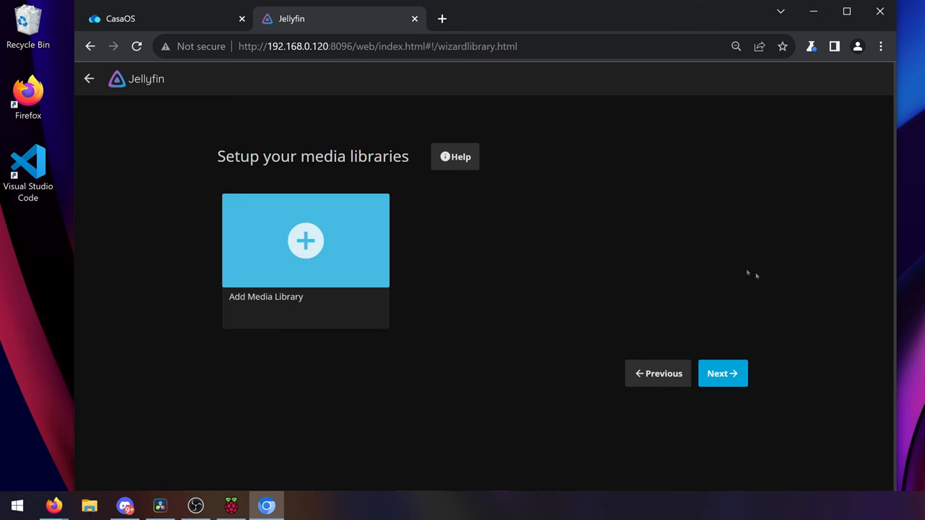
click(305, 240)
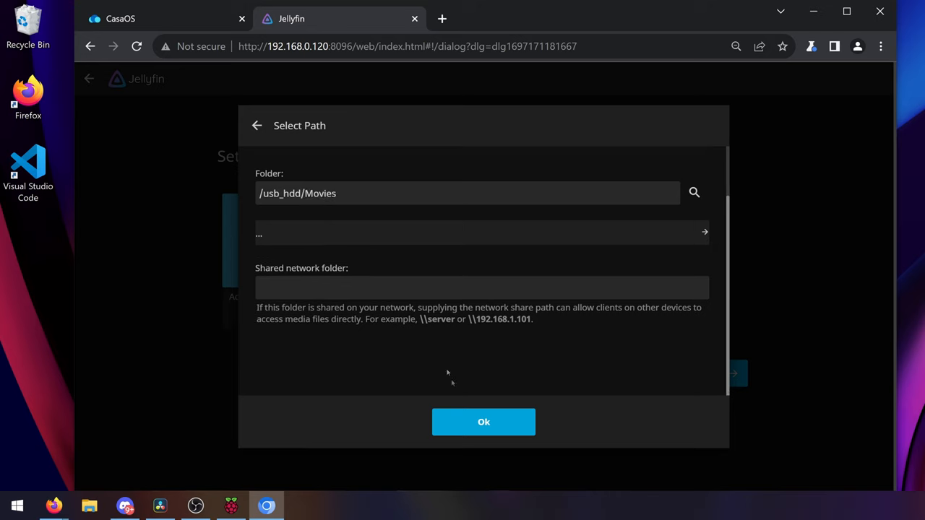
click(482, 422)
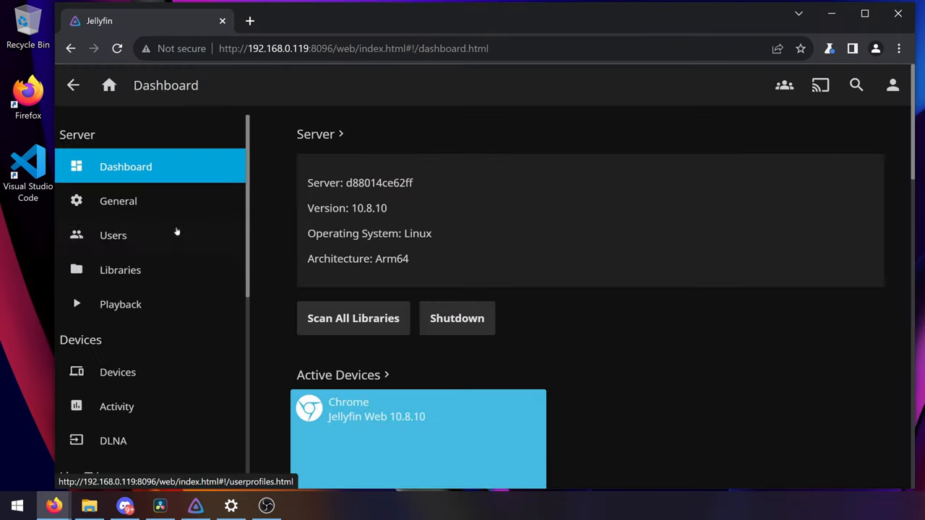
Step: Disallow the user's audio and video playback requiring transcoding and save
click(112, 234)
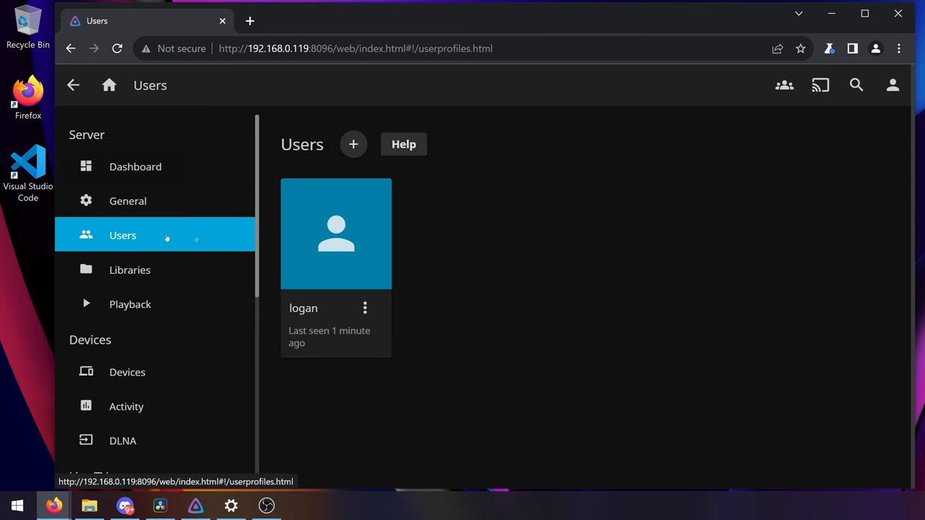
click(336, 234)
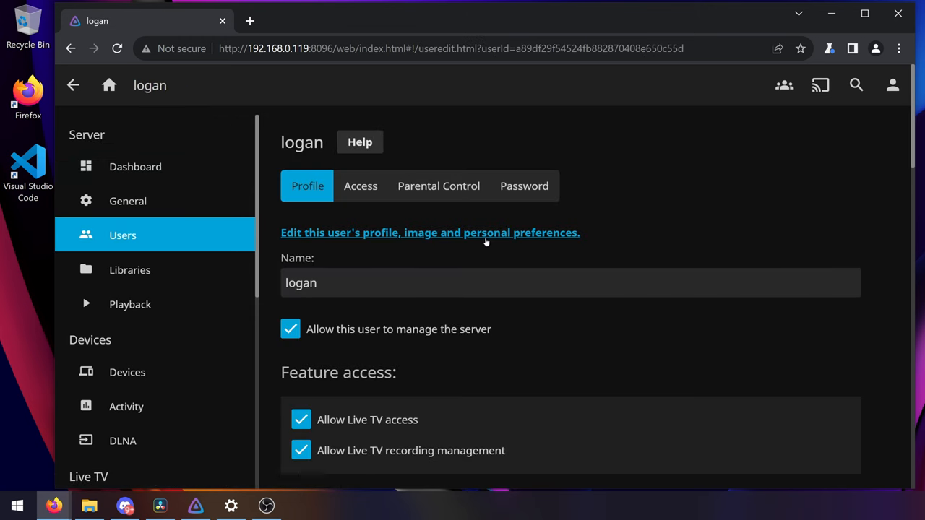
scroll(down, 3)
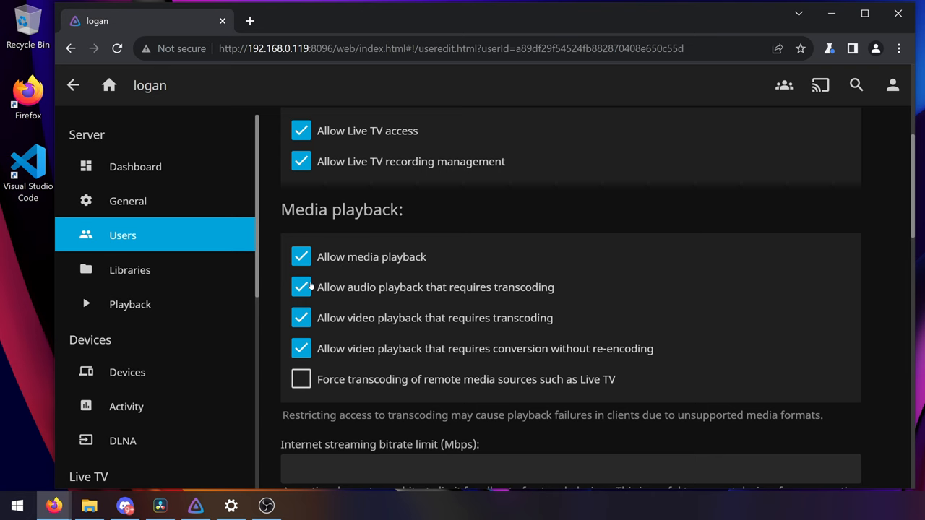
click(301, 318)
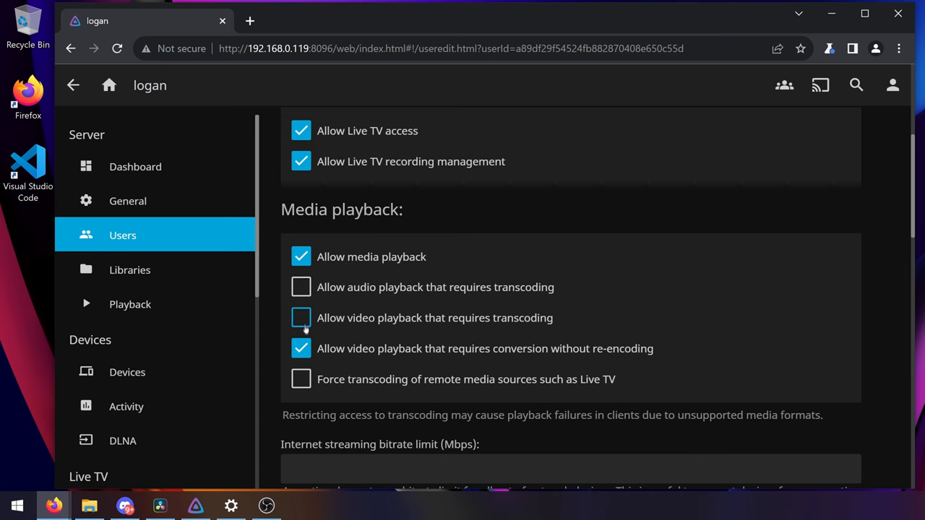
click(300, 348)
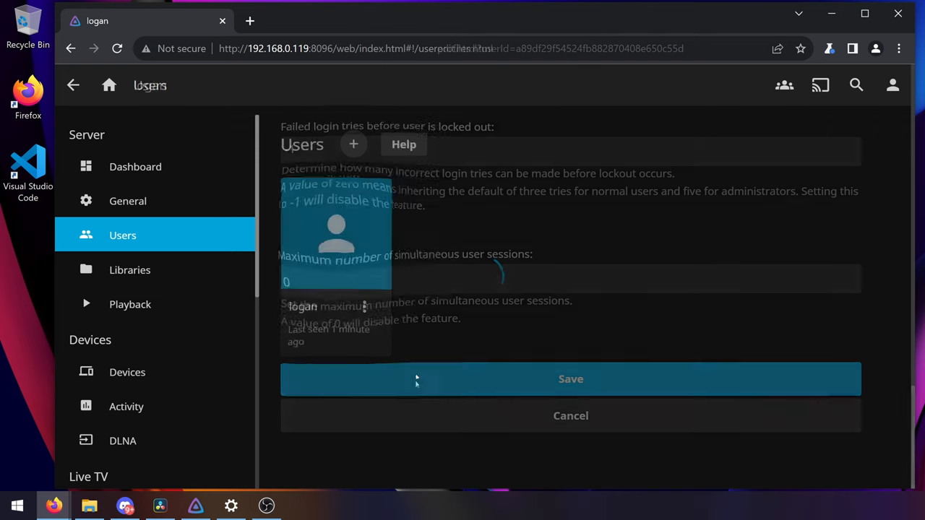
click(570, 379)
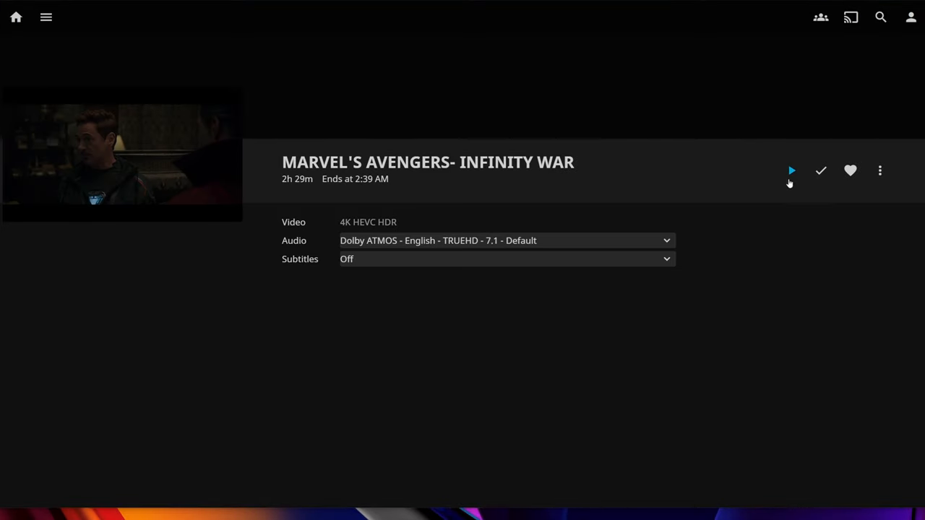
Step: Play Avengers: Infinity War from its detail page and on the TV app
click(791, 171)
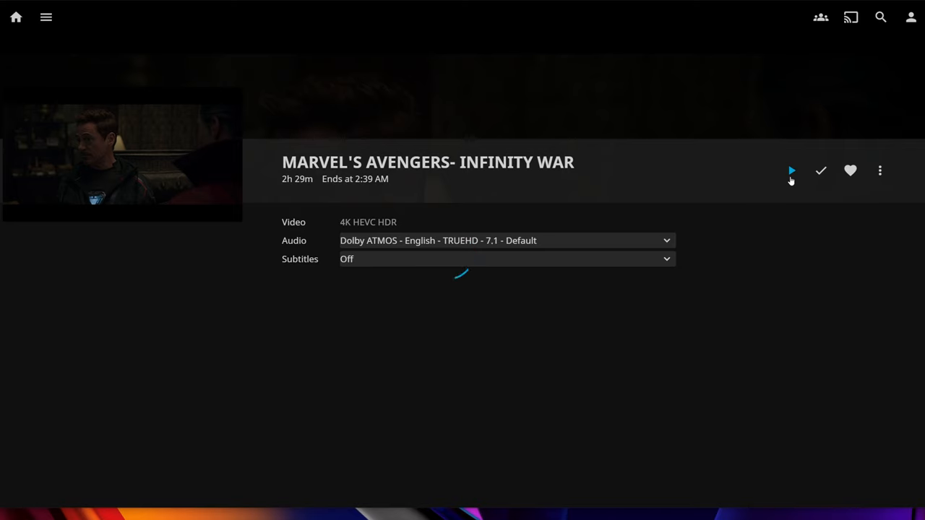
click(790, 171)
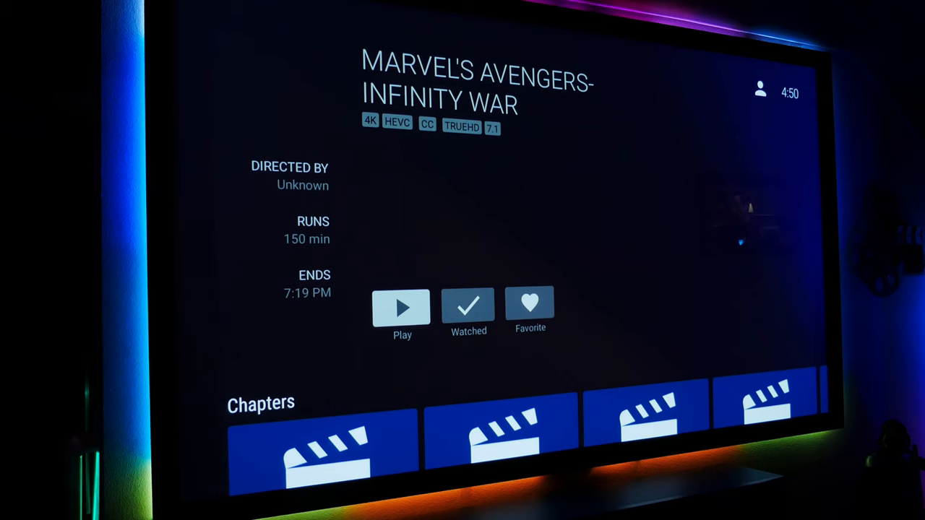
click(402, 307)
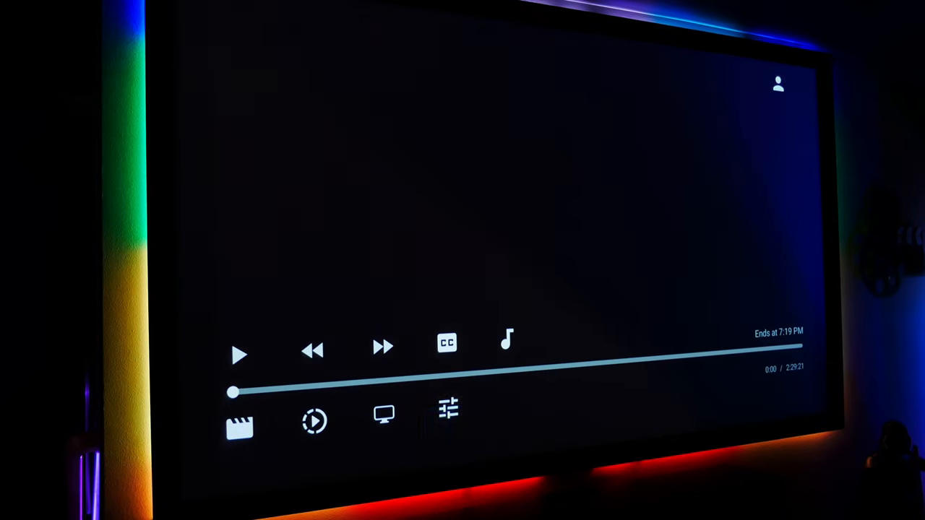